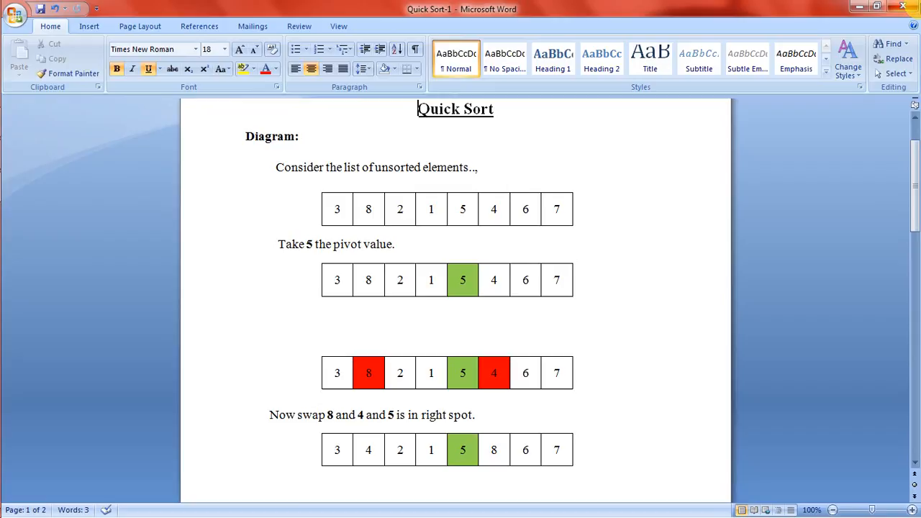
- Scroll to page 2 showing pivots 2 and 7 partitioning into the sorted 1–8 array
{"action": "left_click", "coordinate": [418, 110]}
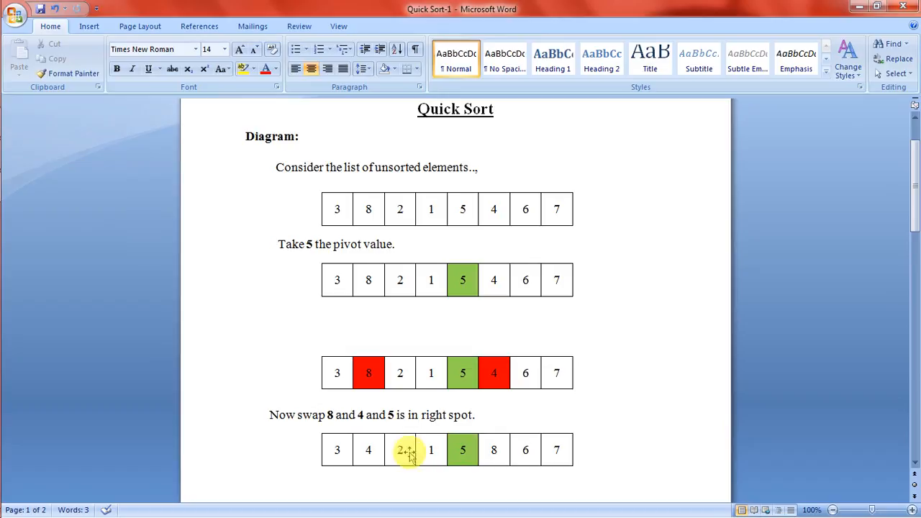
{"action": "scroll", "scroll_direction": "down", "scroll_amount": 3}
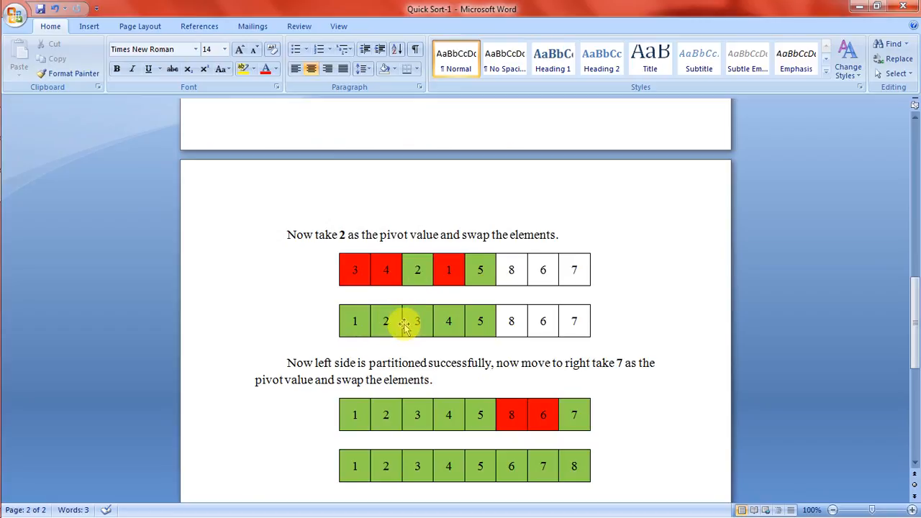
{"action": "mouse_move", "coordinate": [400, 414]}
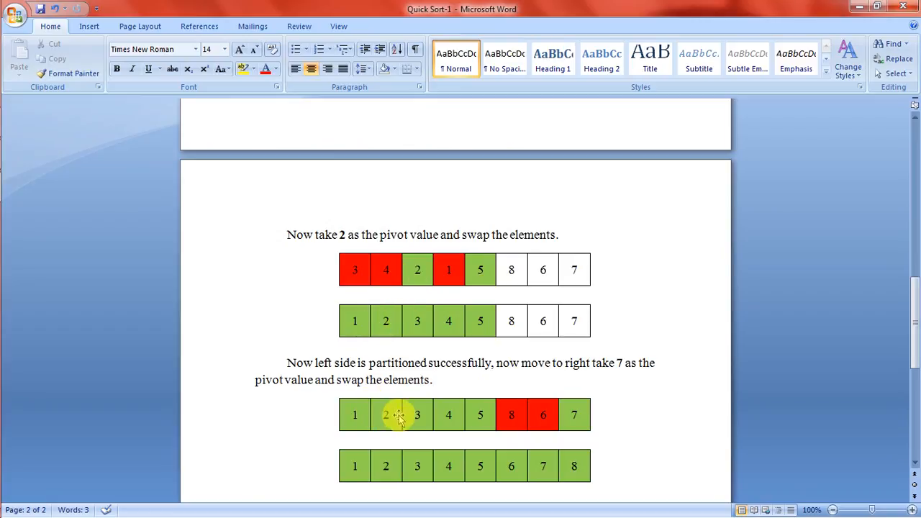